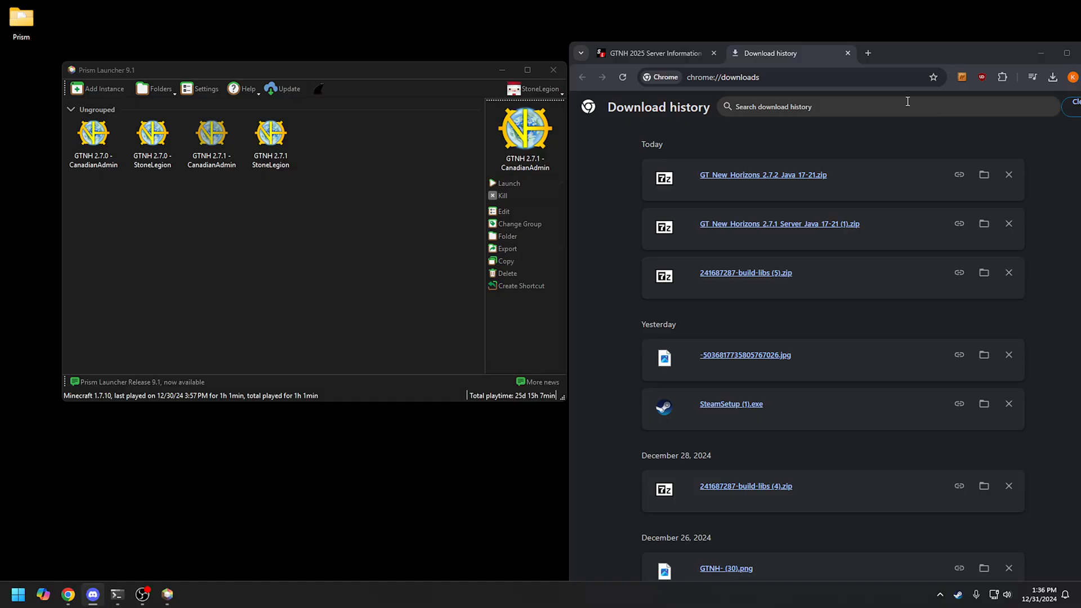
Check the GTNH channel's pinned server info in Discord confirming modpack version 2.7.2.
left_click(650, 53)
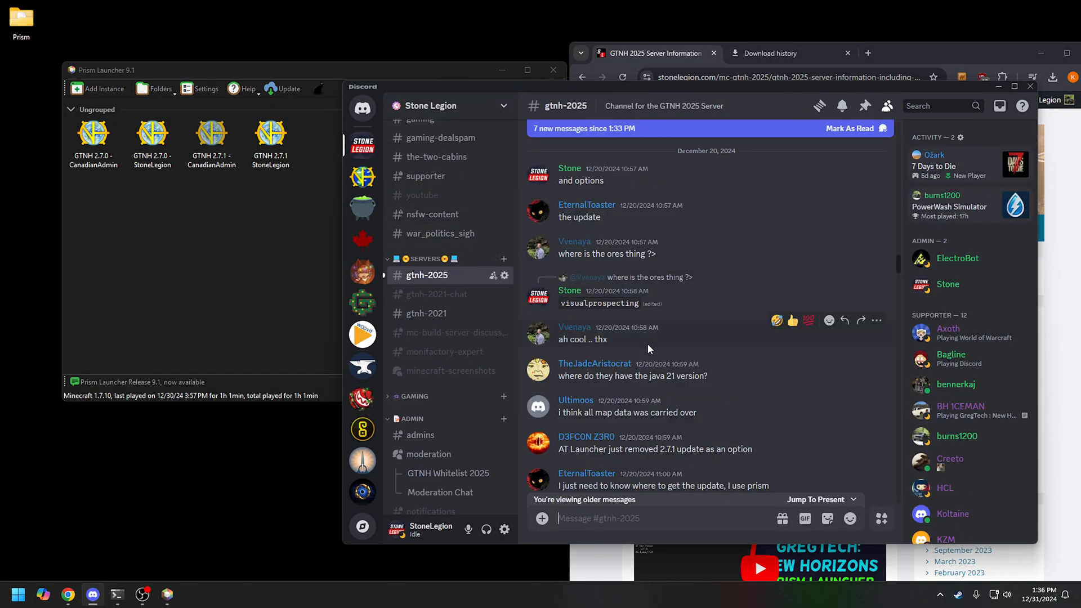
left_click(865, 106)
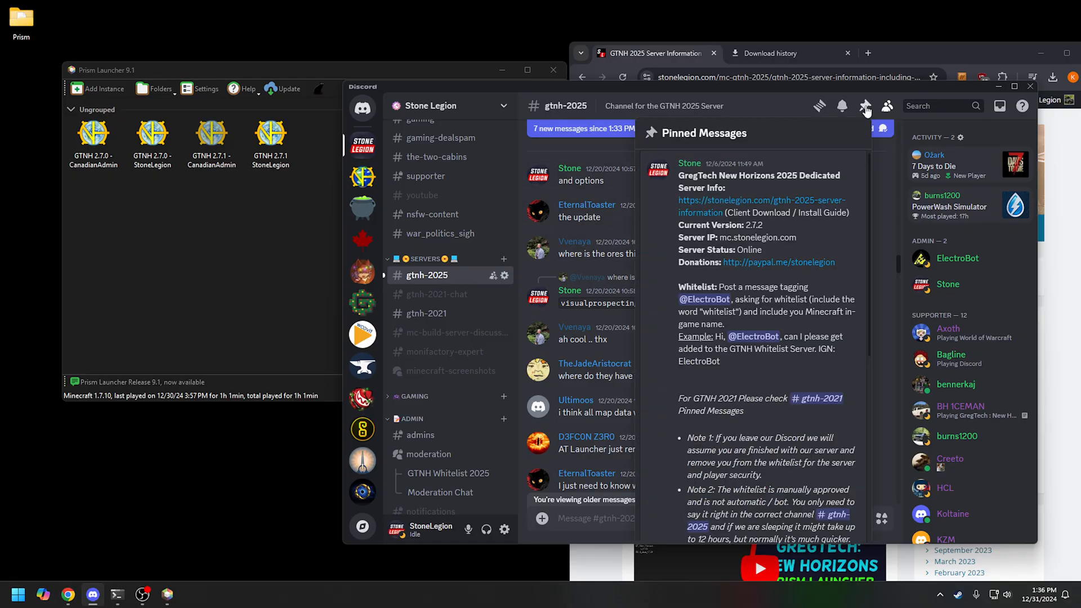
double_click(753, 225)
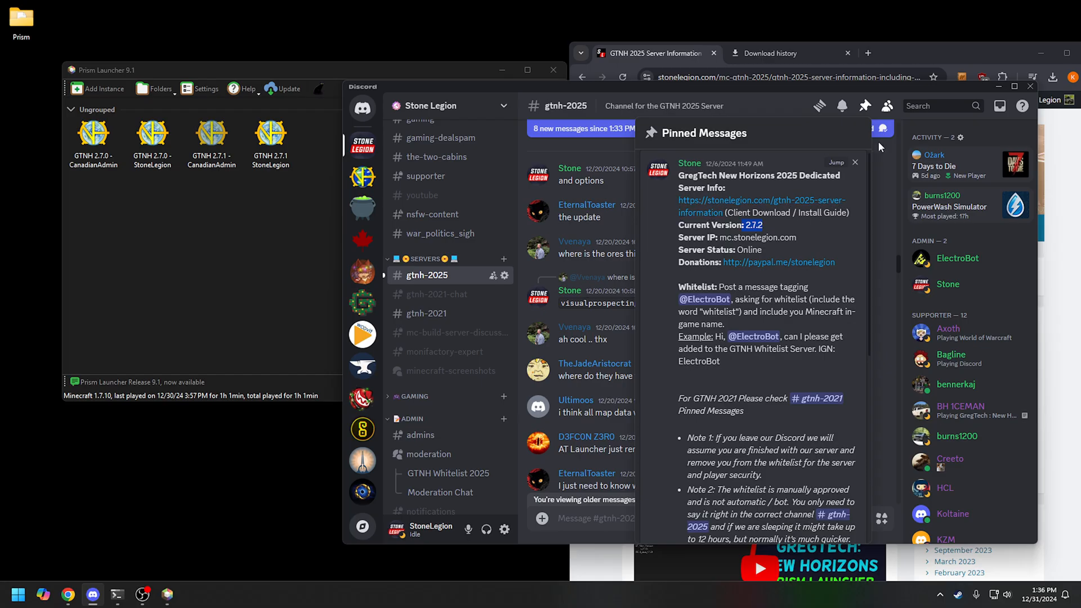
scroll("down", 3)
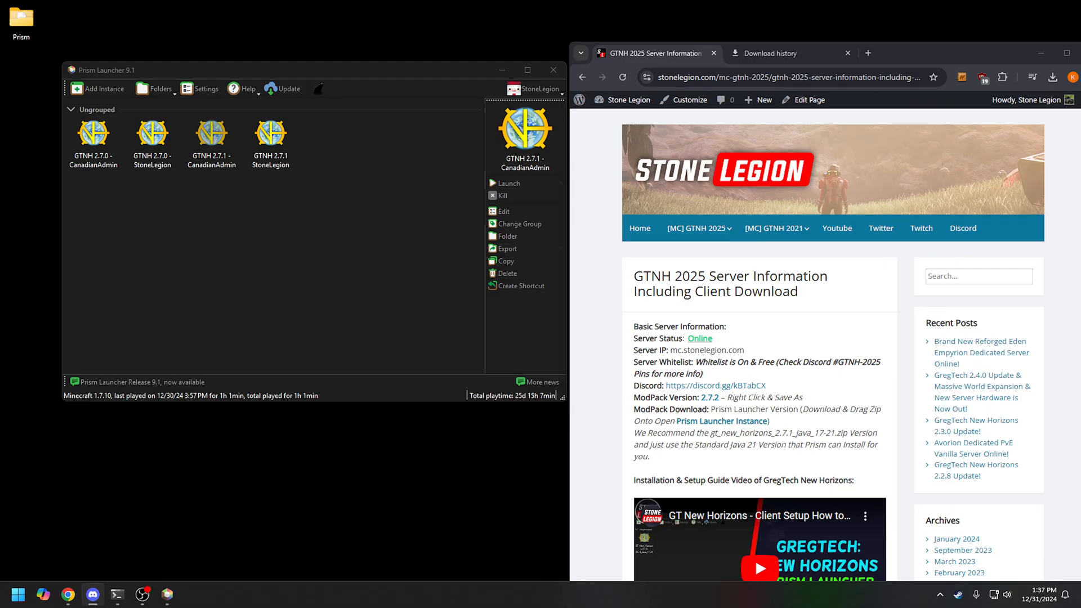
Import the downloaded GT_New_Horizons_2.7.2_Java_17-21 zip from download history as a new Prism instance.
left_click(772, 52)
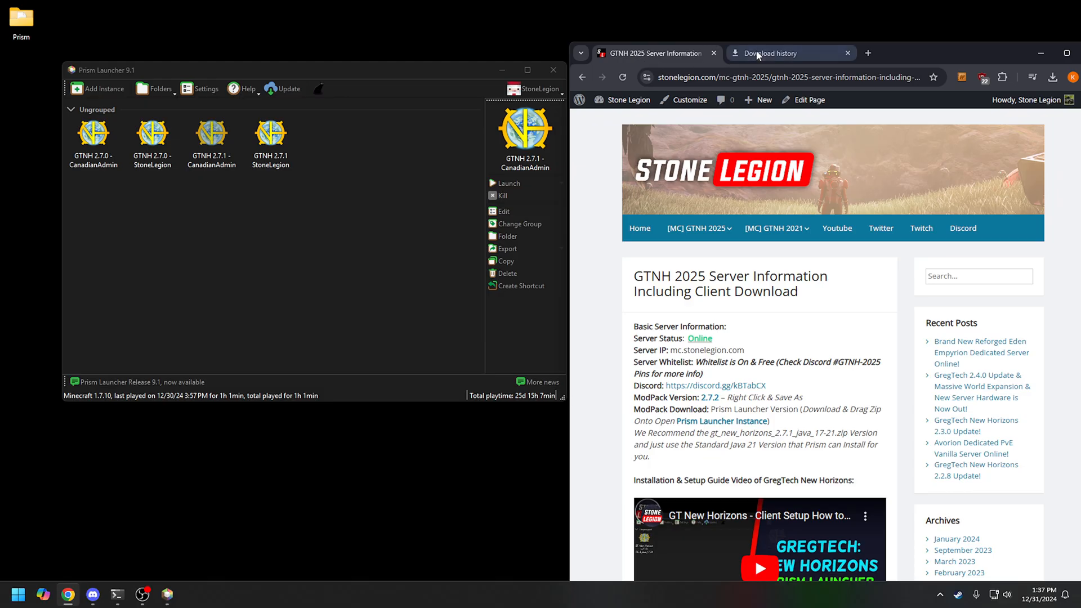
left_click(769, 52)
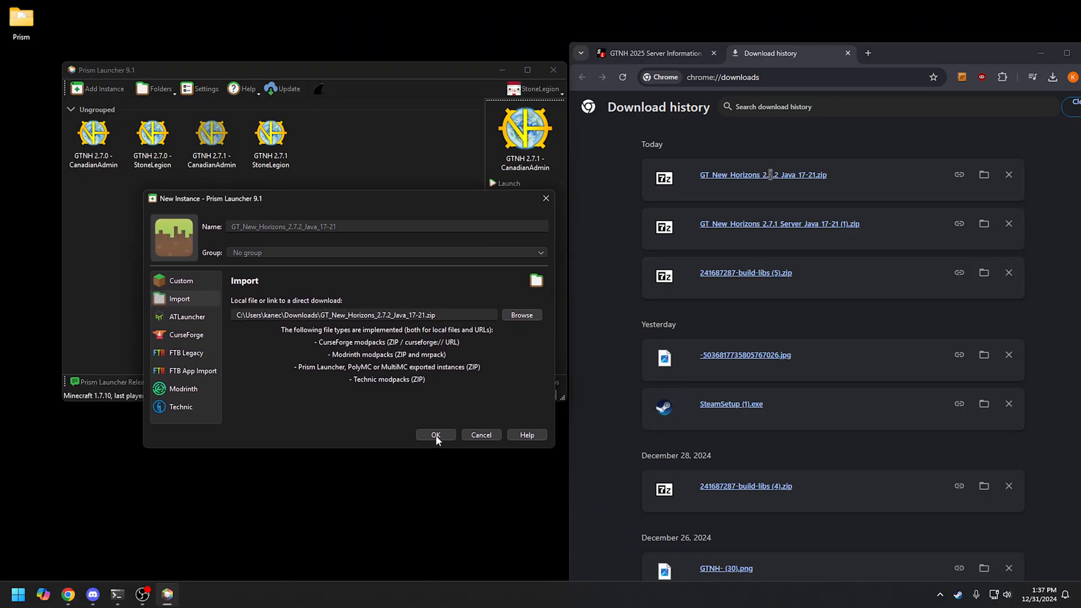
mouse_move(44, 144)
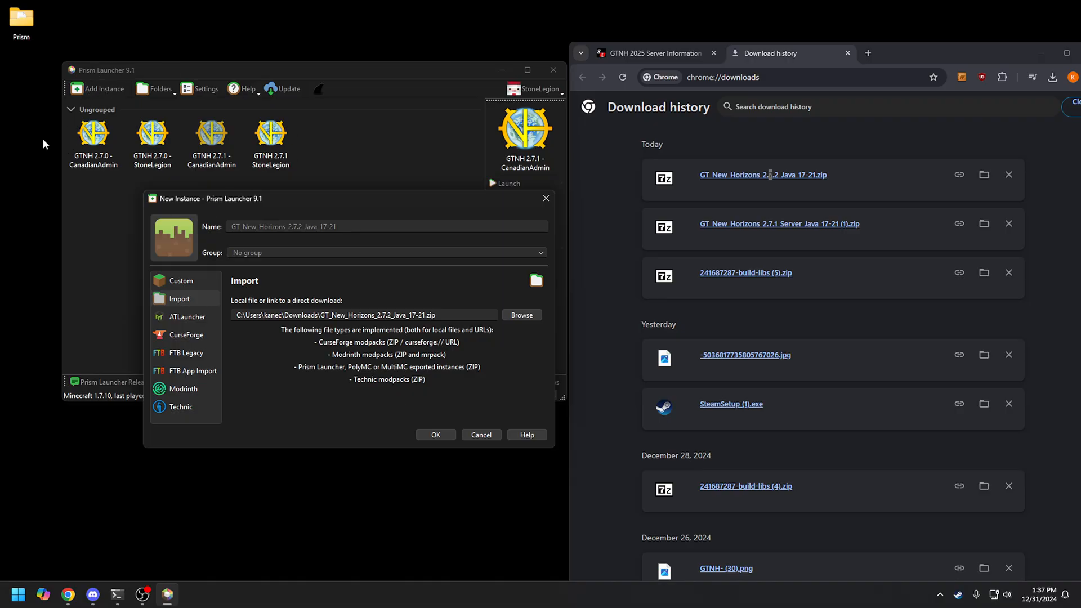
mouse_move(107, 158)
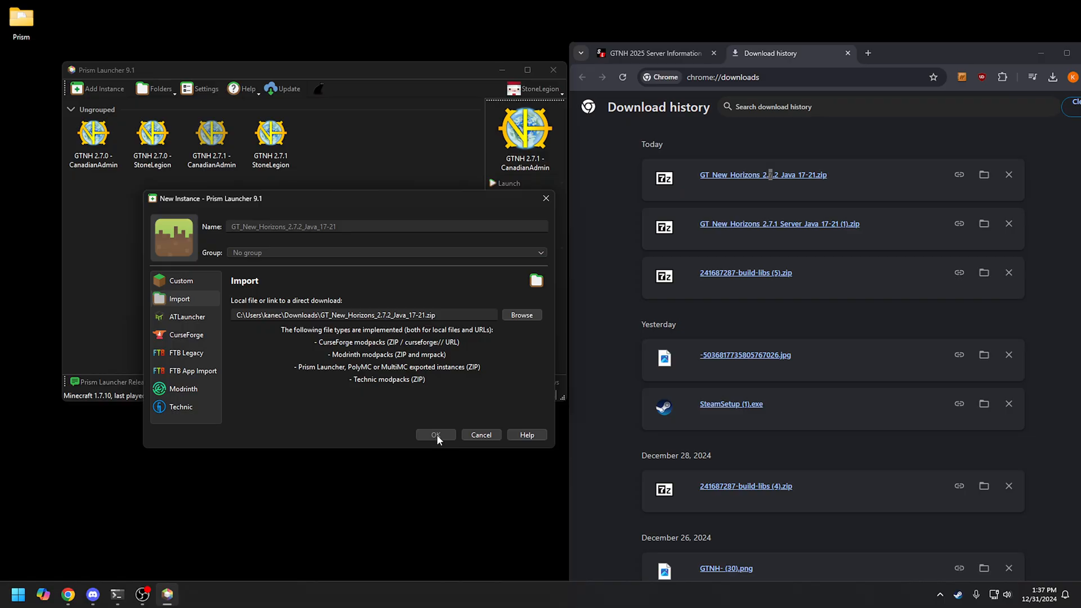
left_click(435, 434)
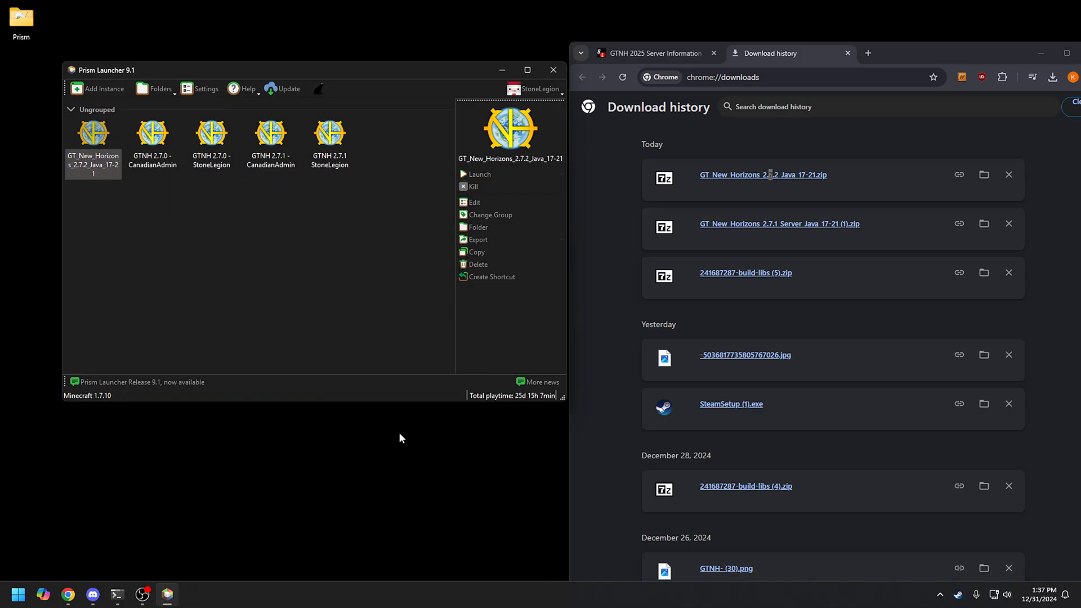
Rename the imported 2.7.2 instance to 'GTNH 2.7.2 StoneLegion' via its context menu.
right_click(93, 133)
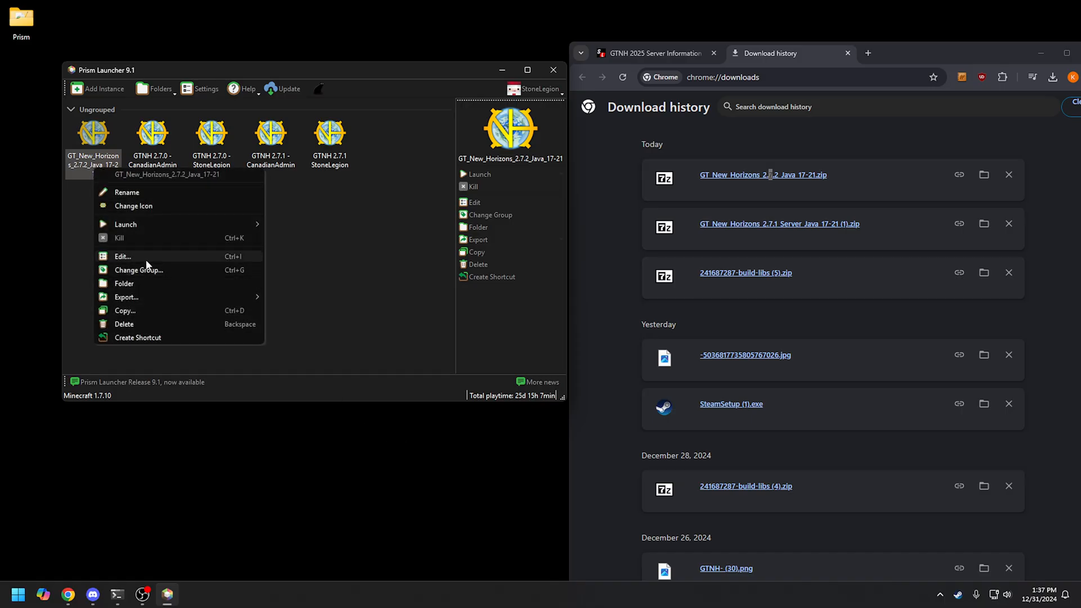
left_click(174, 183)
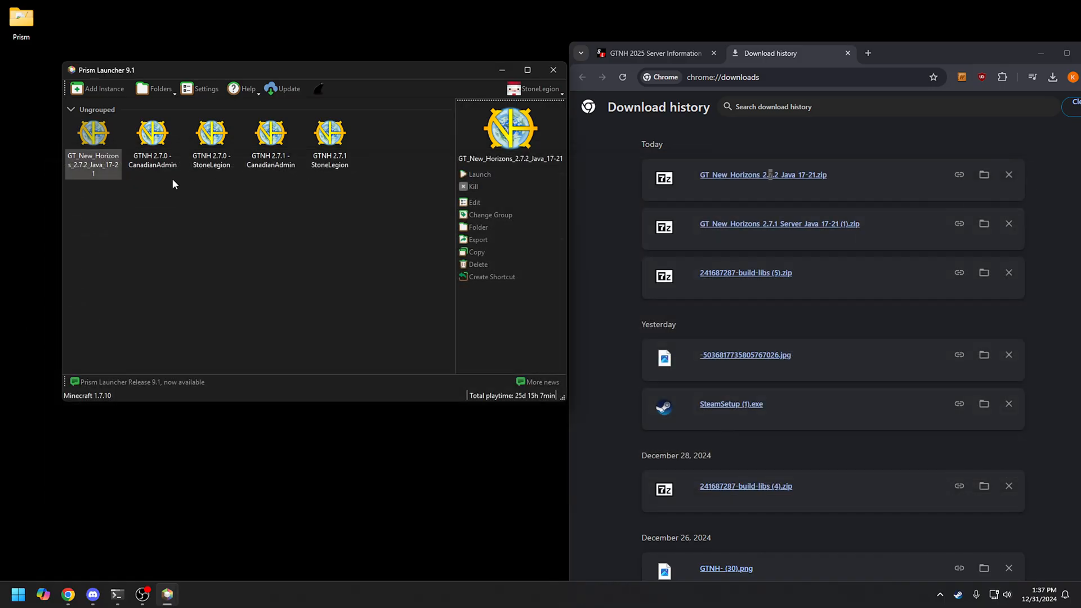
right_click(94, 133)
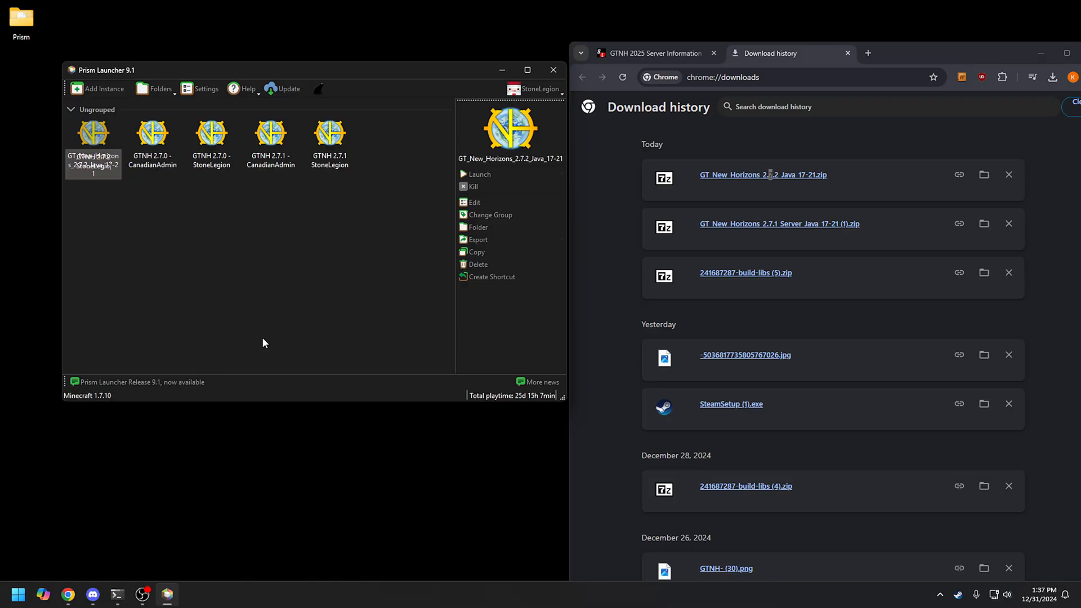
left_click(328, 134)
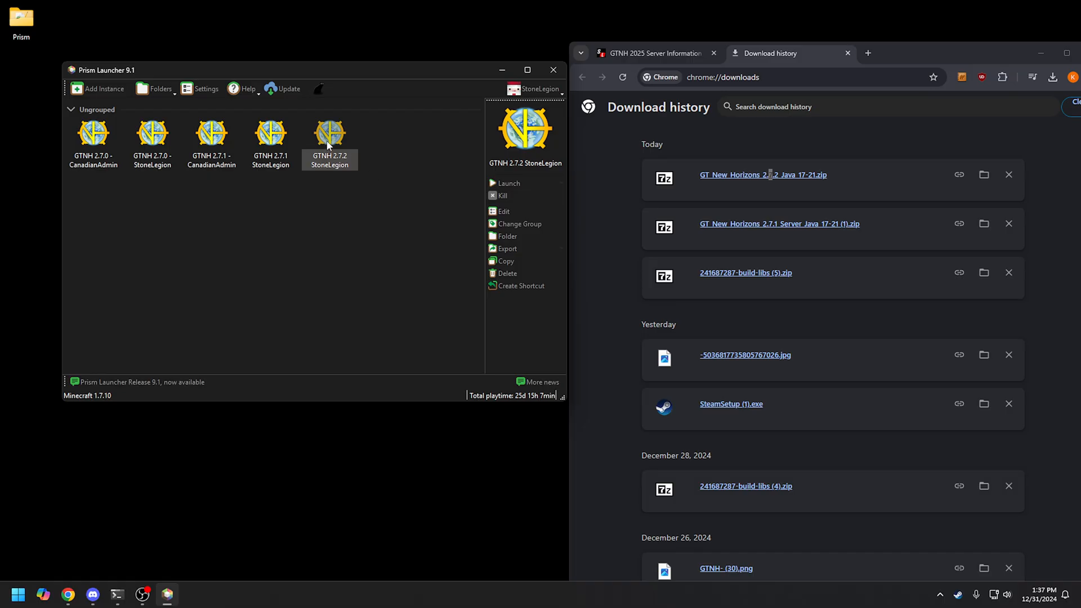
mouse_move(996, 60)
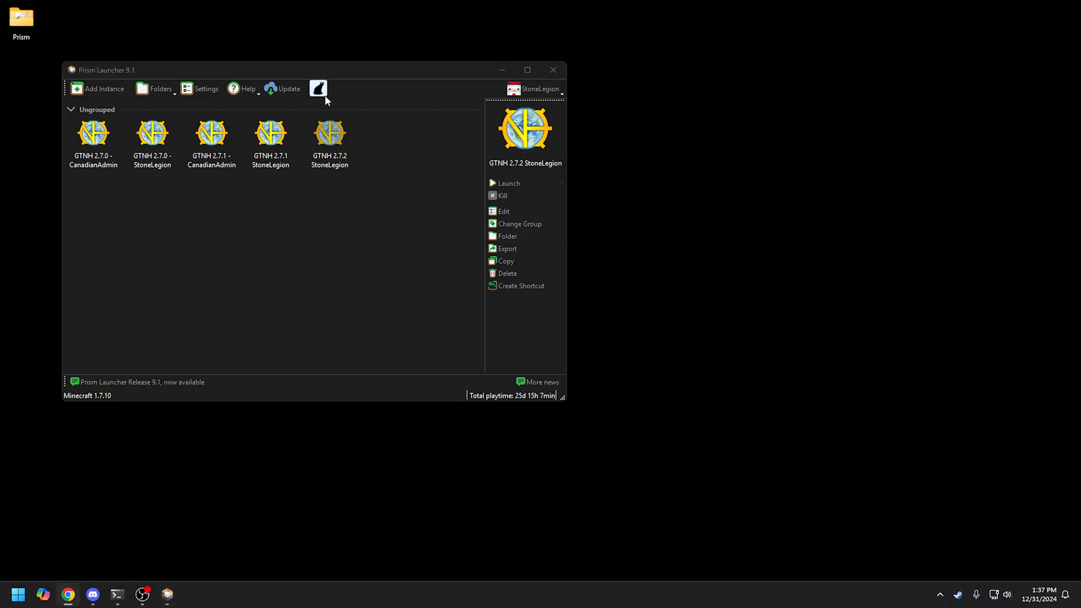
Open the old 2.7.1 and new 2.7.2 instance folders, with the new .minecraft folder shown.
left_click(270, 136)
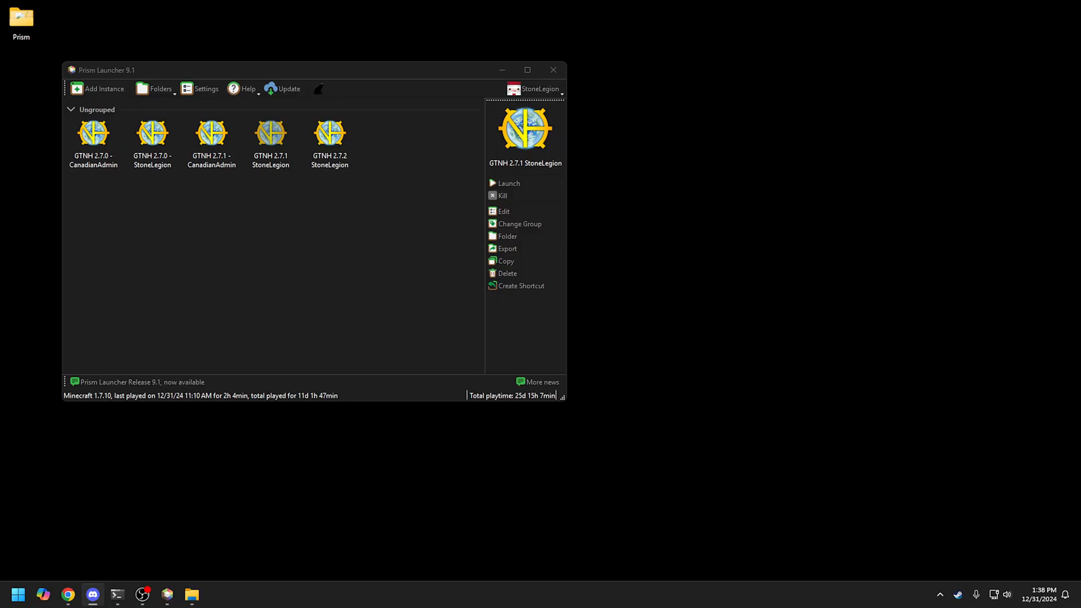
left_click(507, 235)
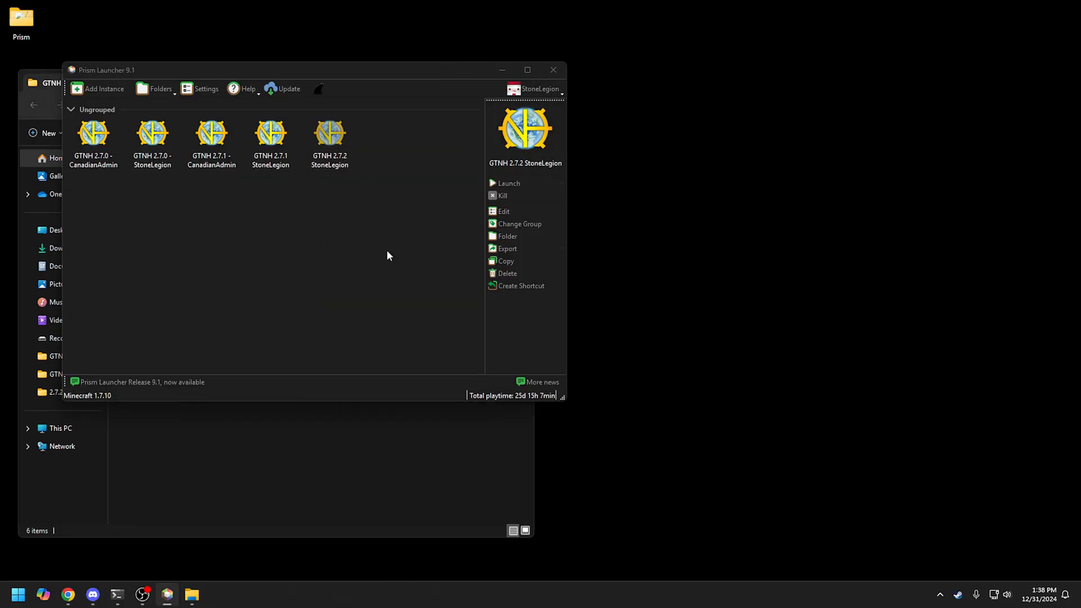
left_click(508, 235)
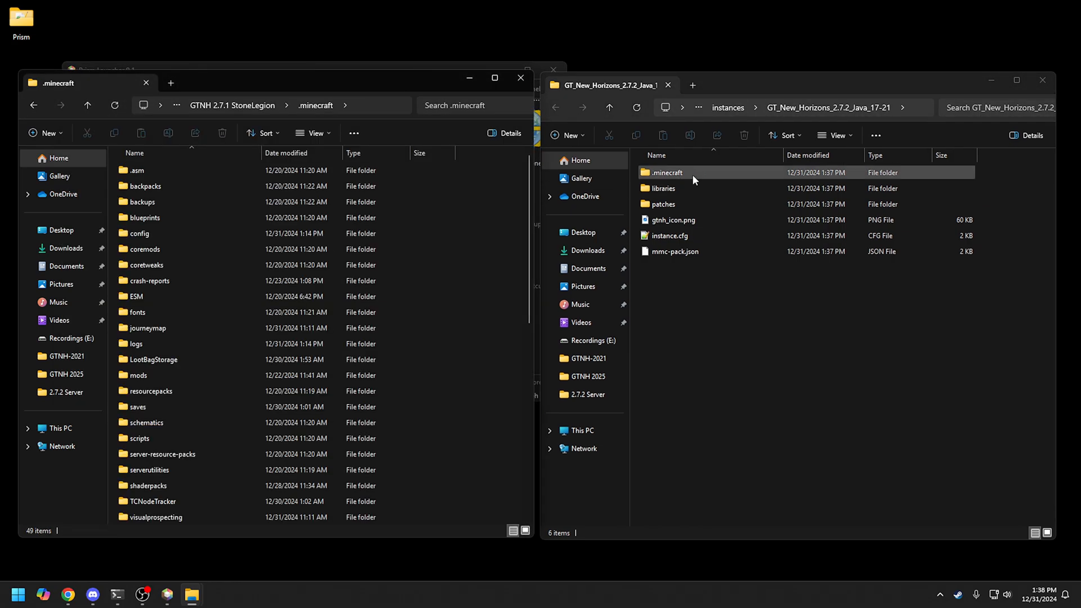
double_click(666, 172)
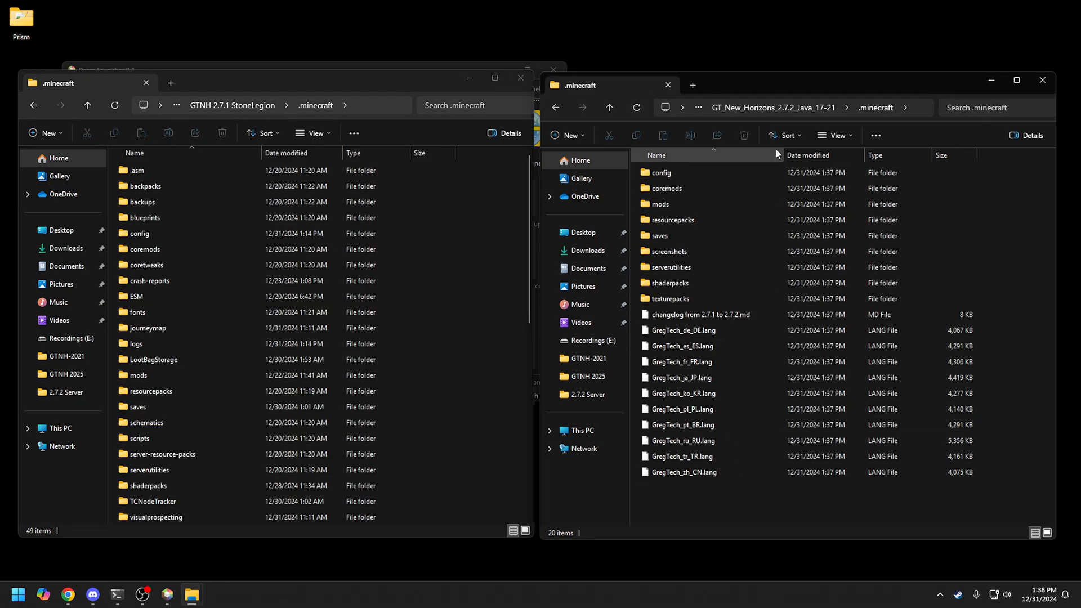
Begin copying the old .minecraft data (about 19,777 items) into the new .minecraft folder.
left_click(147, 328)
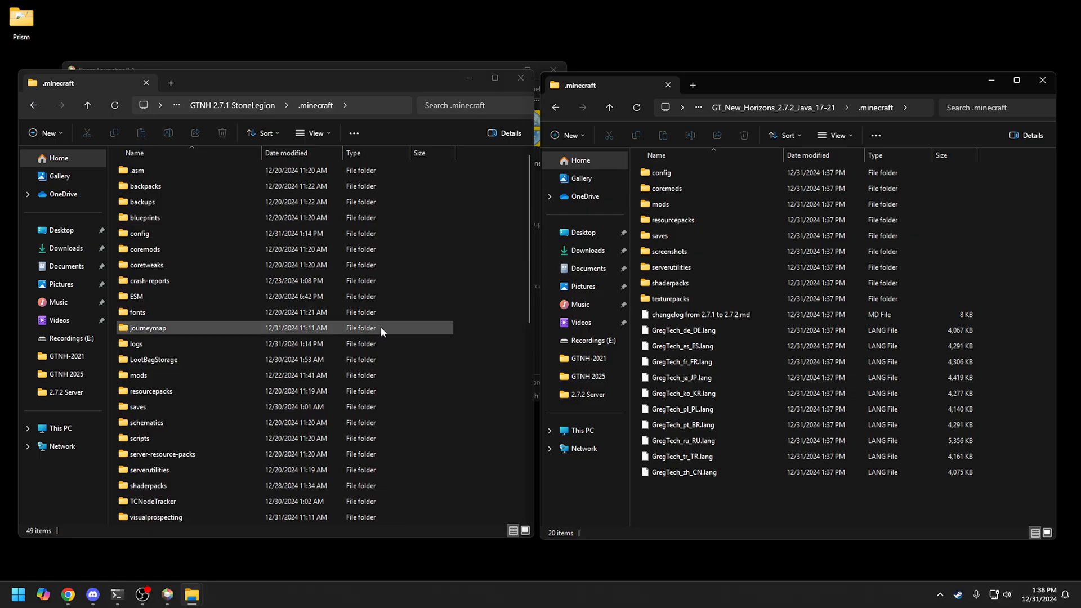
left_click(173, 269)
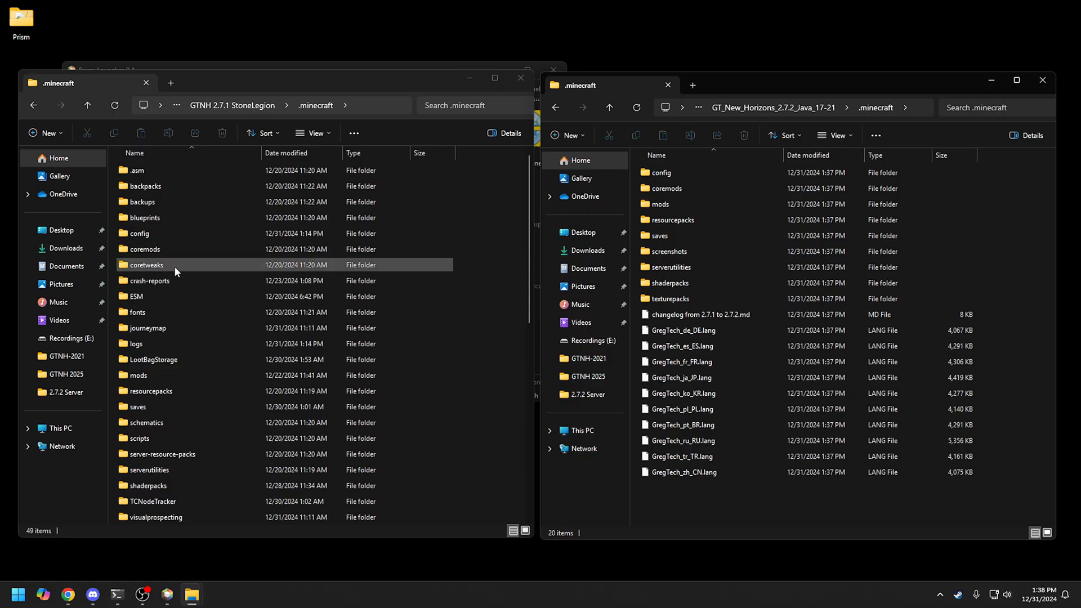
left_click(139, 374)
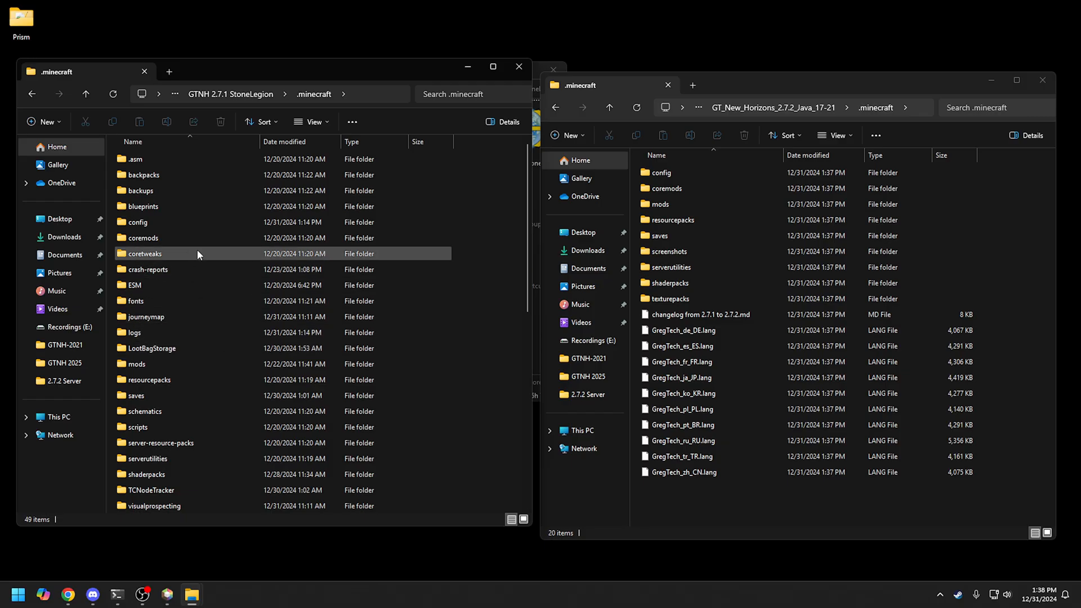
double_click(135, 395)
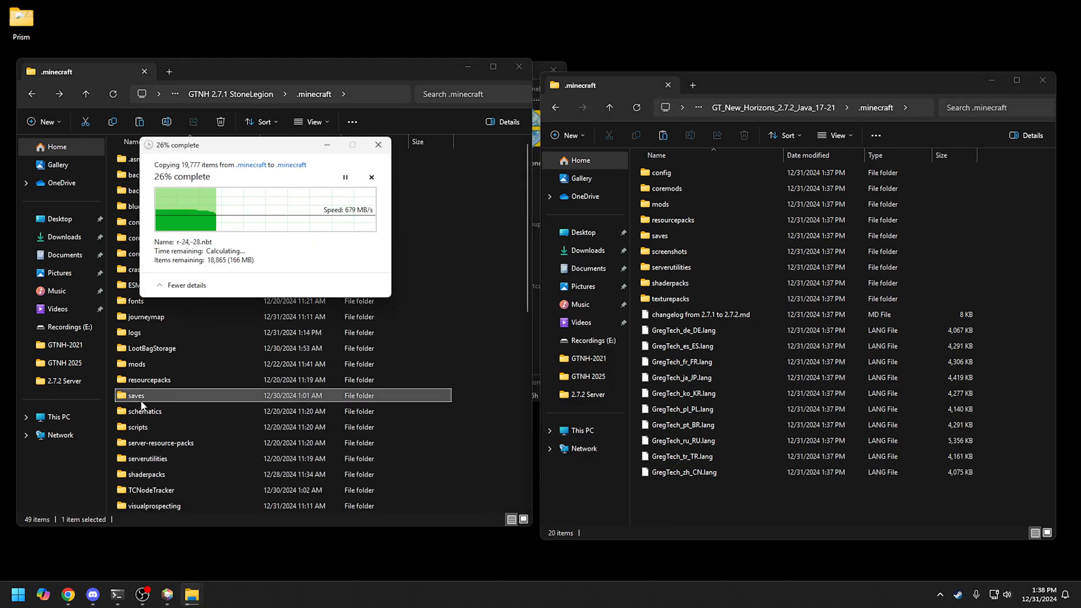
Copy the saves, journeymap and visualprospecting folders from 2.7.1 into the 2.7.2 .minecraft folder.
double_click(135, 395)
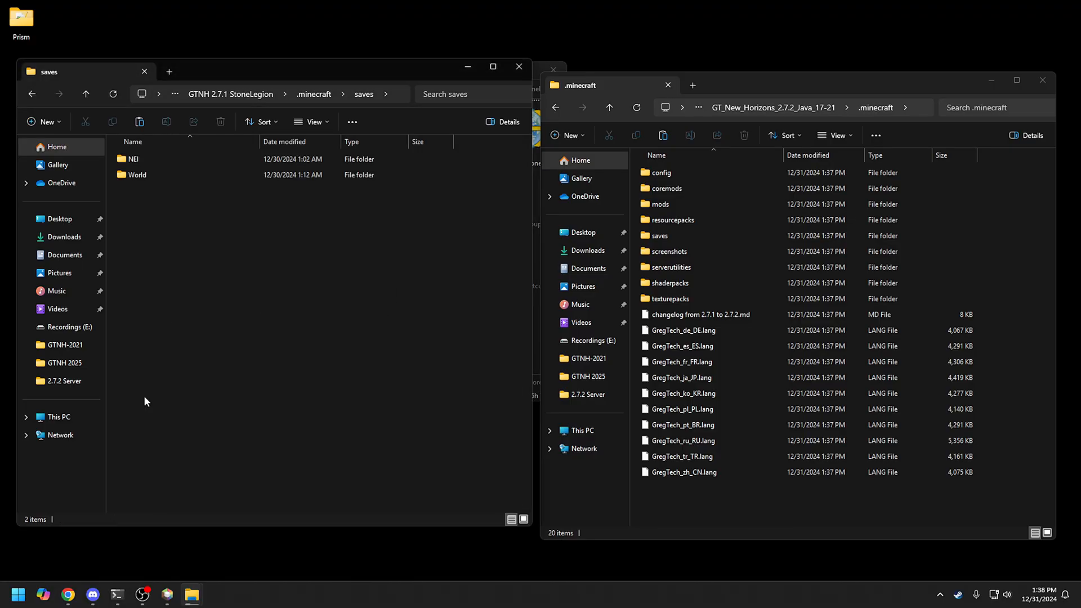
mouse_move(140, 158)
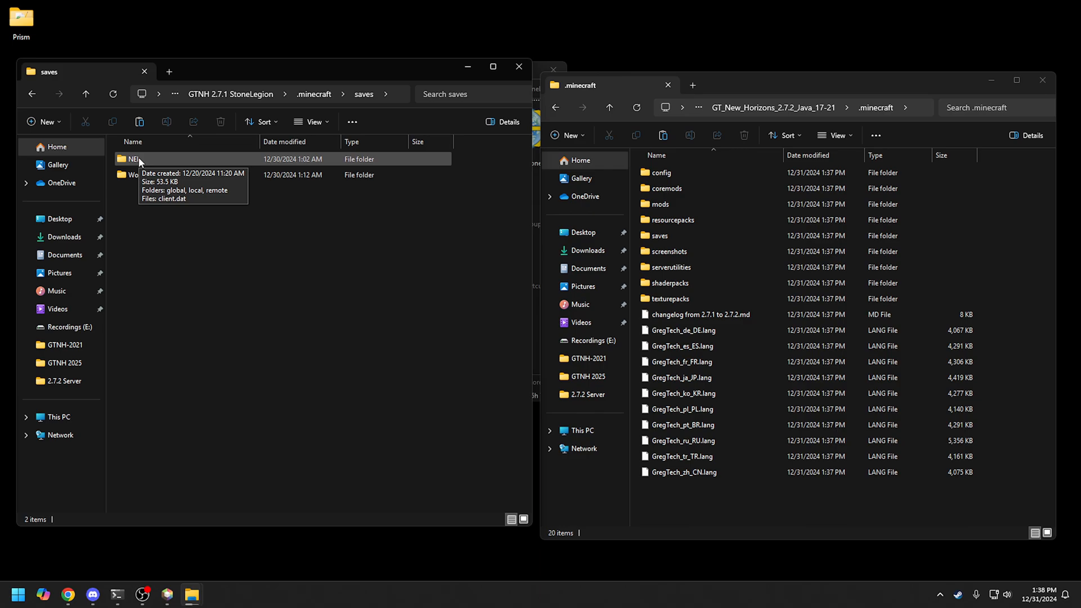
left_click(85, 93)
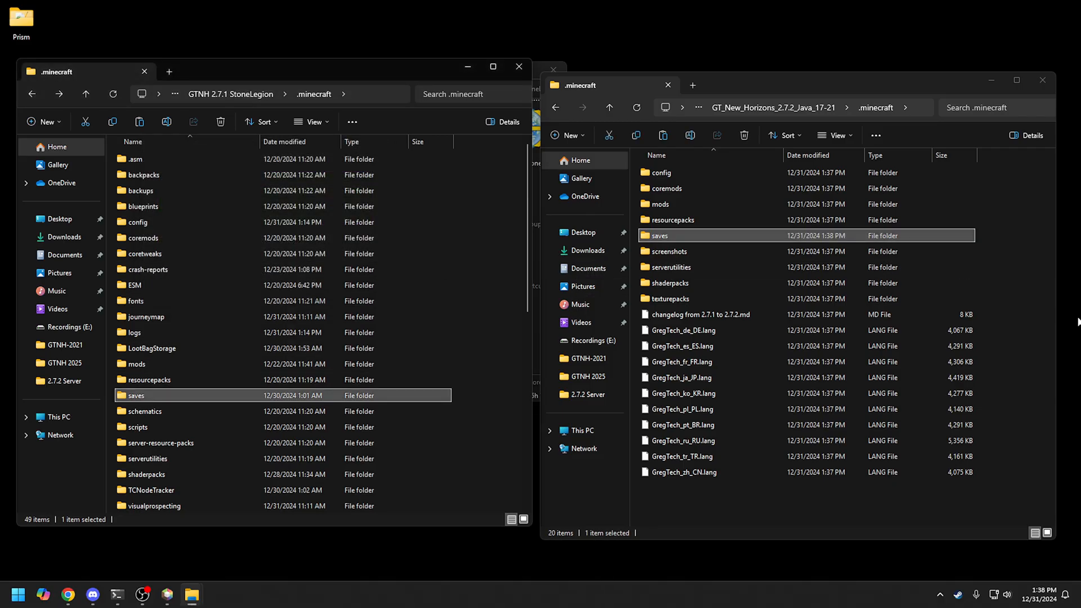
left_click(202, 266)
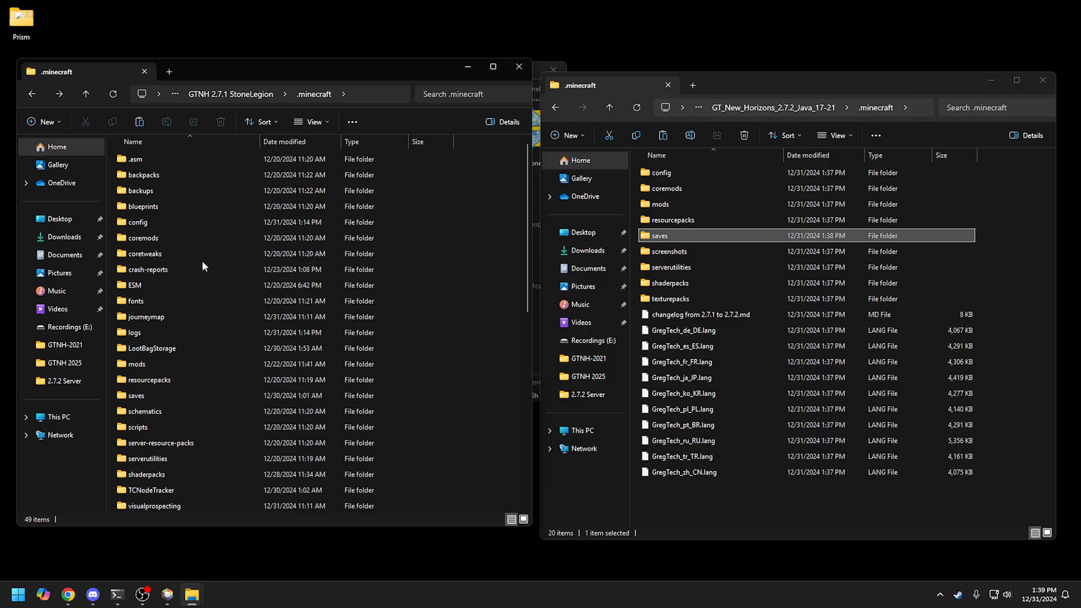
left_click(145, 316)
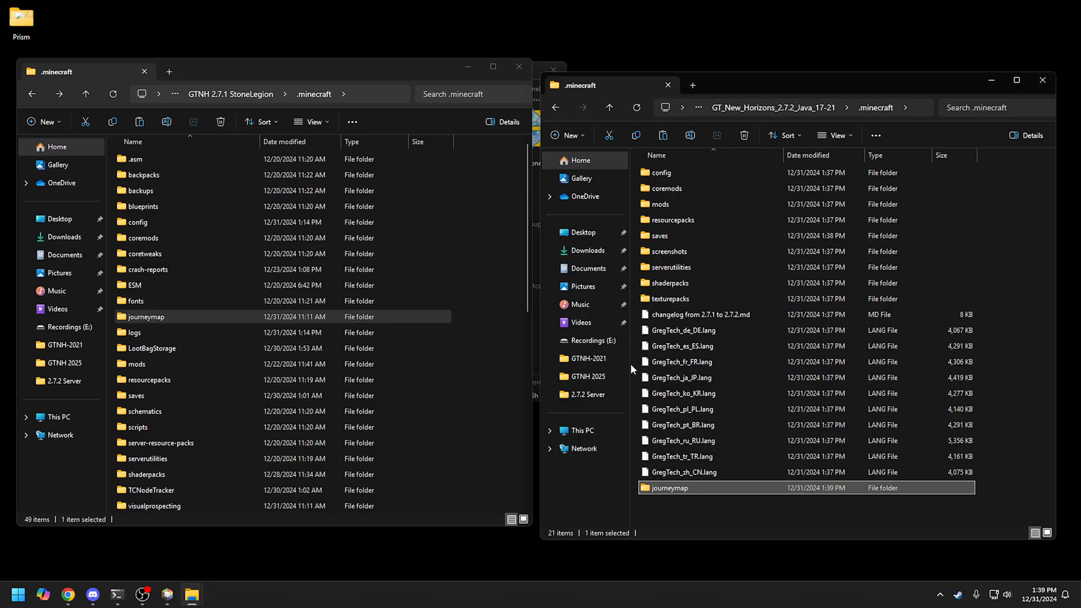
left_click(160, 442)
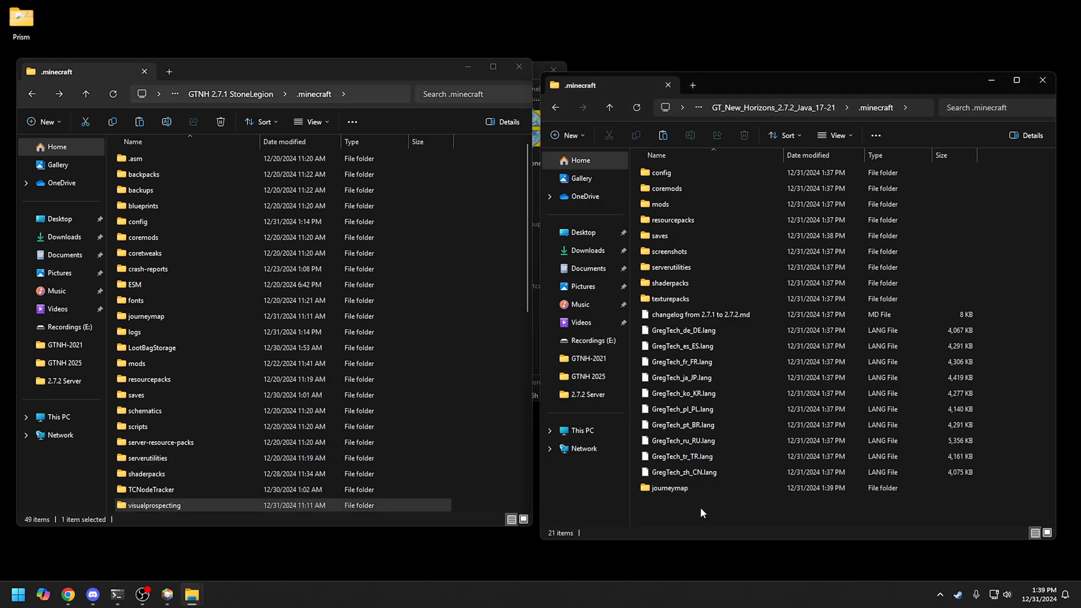
left_click(681, 504)
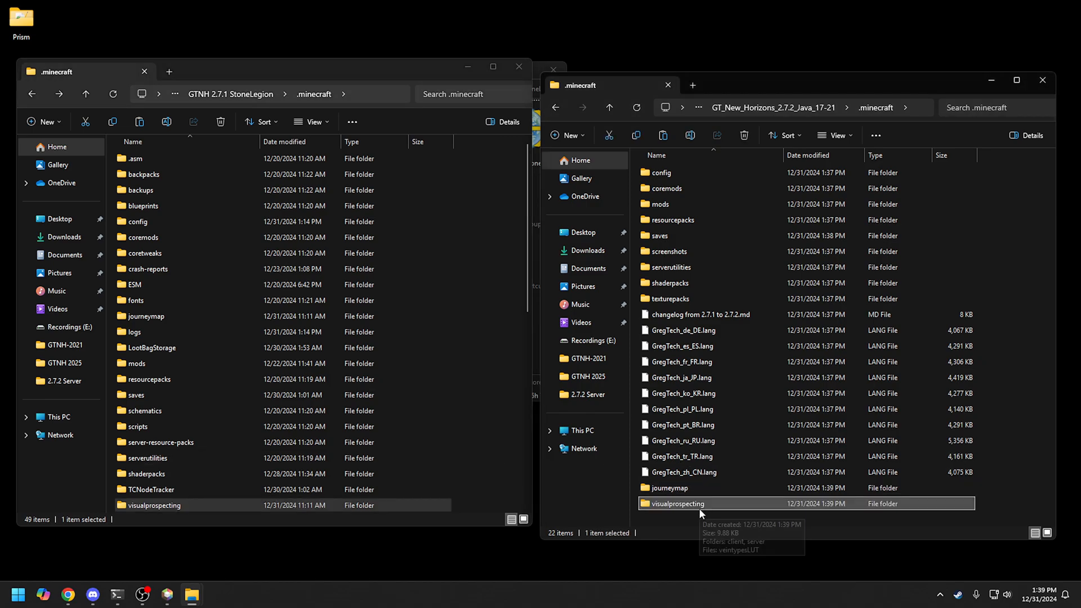
mouse_move(762, 424)
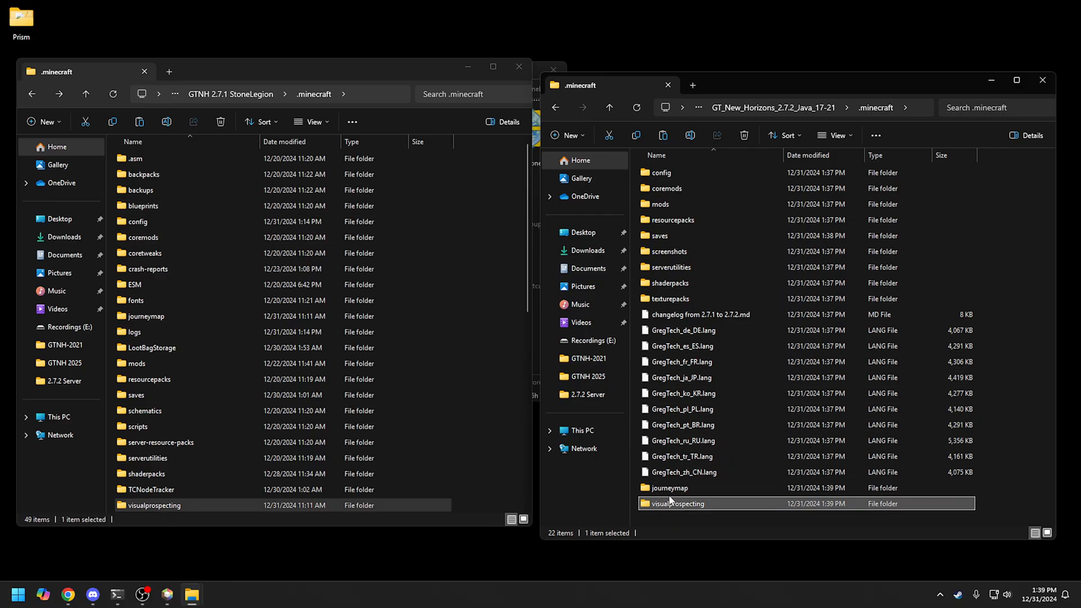
mouse_move(672, 503)
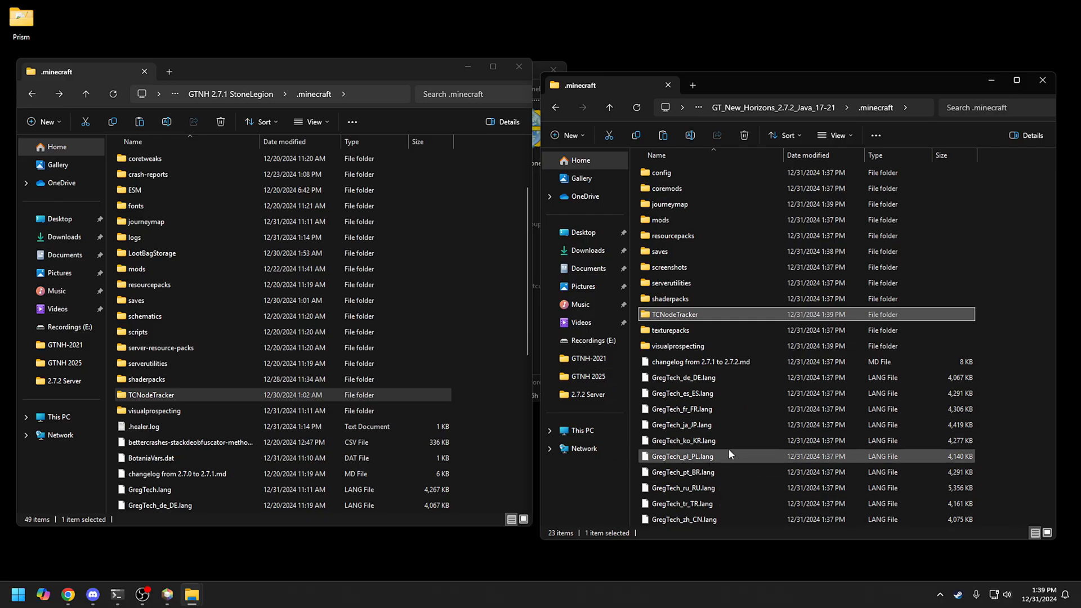
Copy BotaniaVars.dat from the old instance into the new 2.7.2 game folder.
scroll("down", 3)
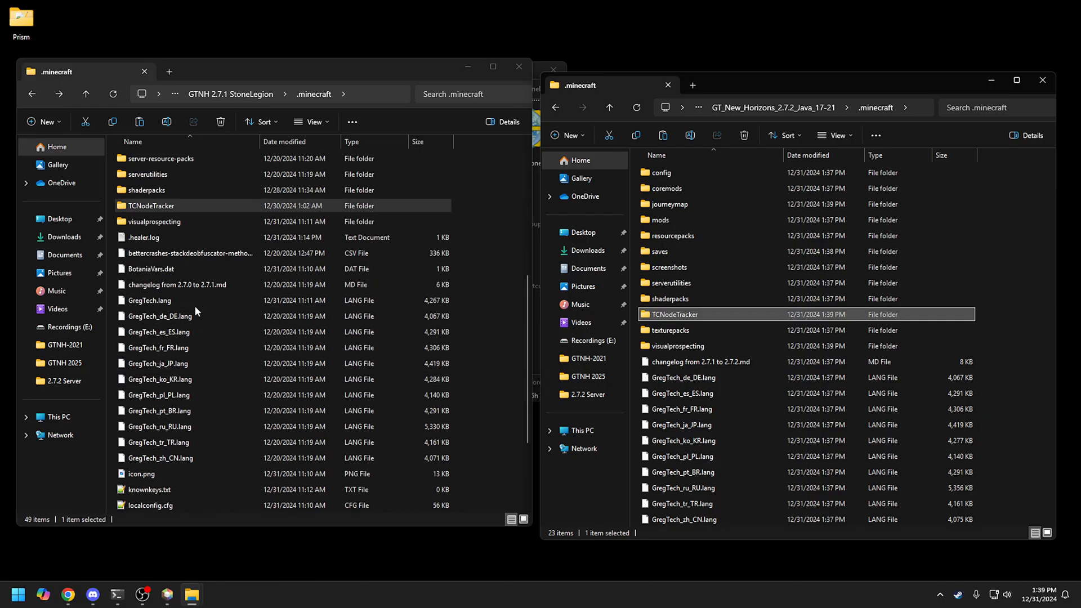
left_click(150, 269)
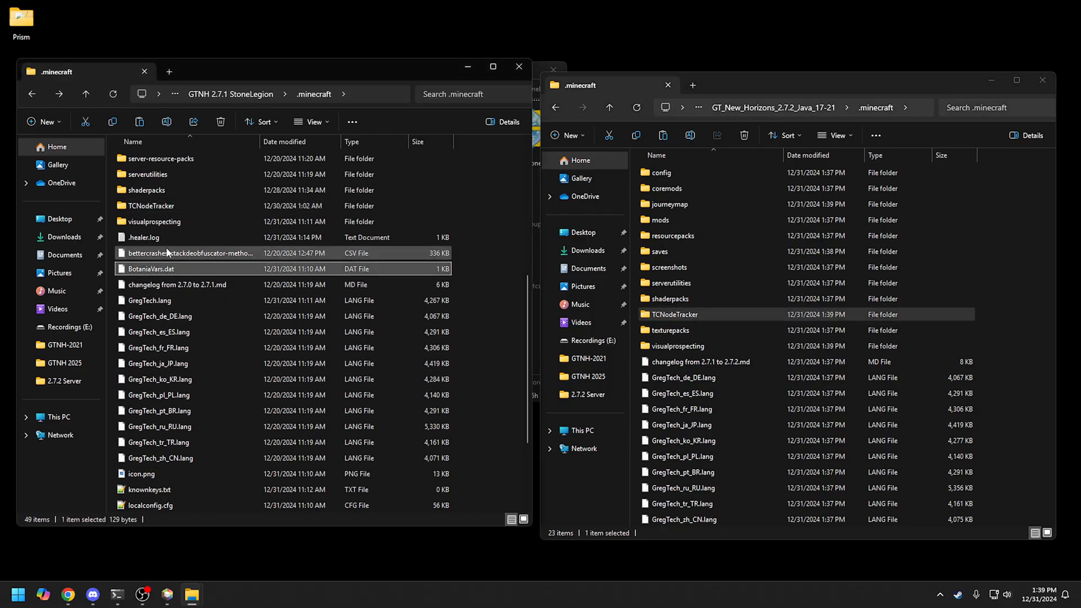
left_click(152, 268)
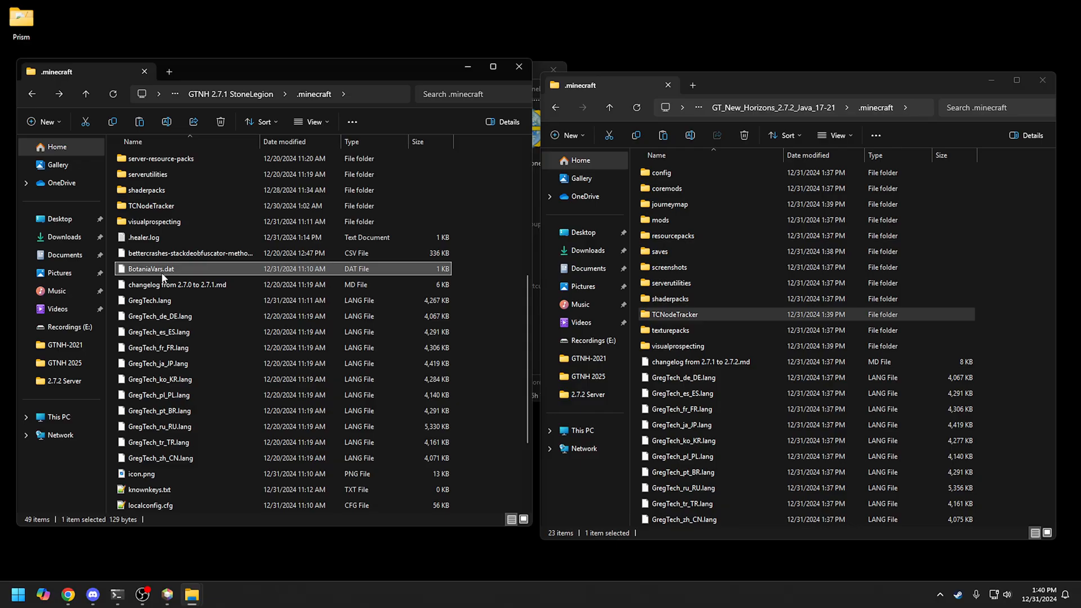
left_click(683, 440)
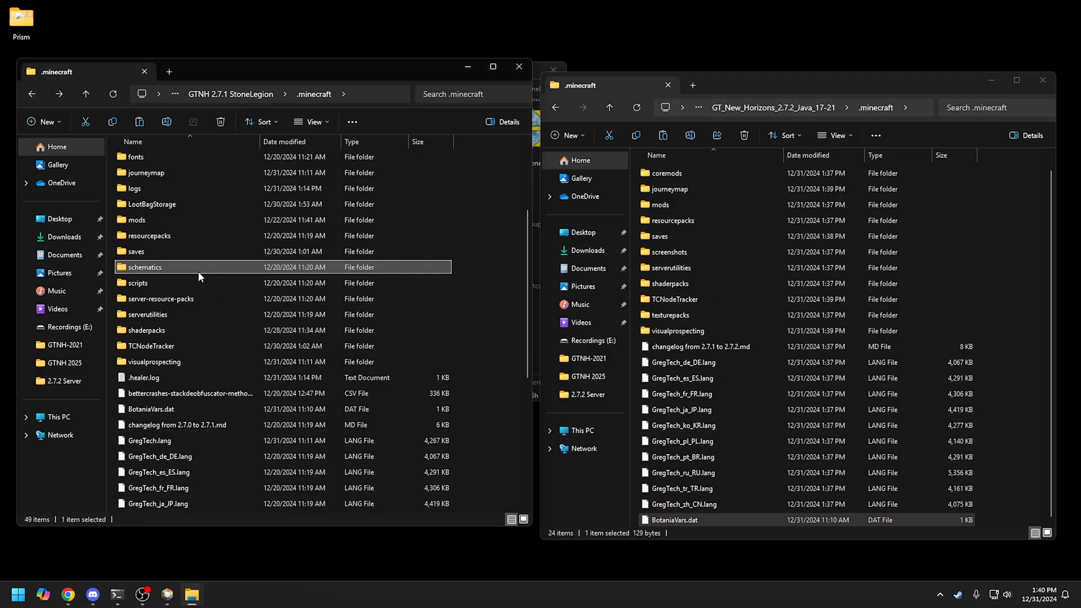
Inspect the old resourcepacks folder's Realistic Sky pack and select resourcepacks for copying.
double_click(145, 267)
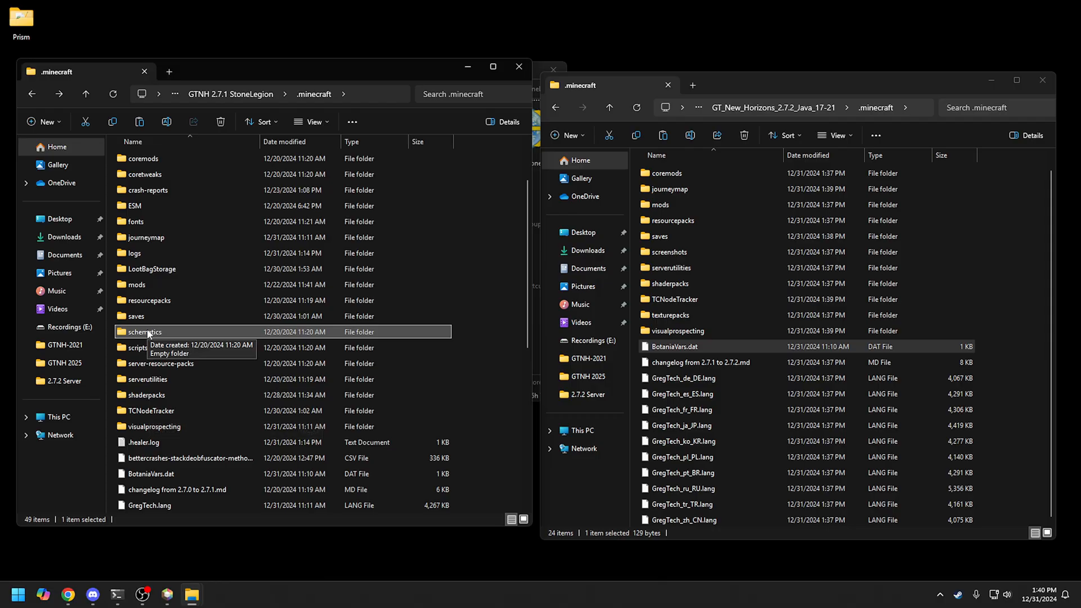
double_click(149, 299)
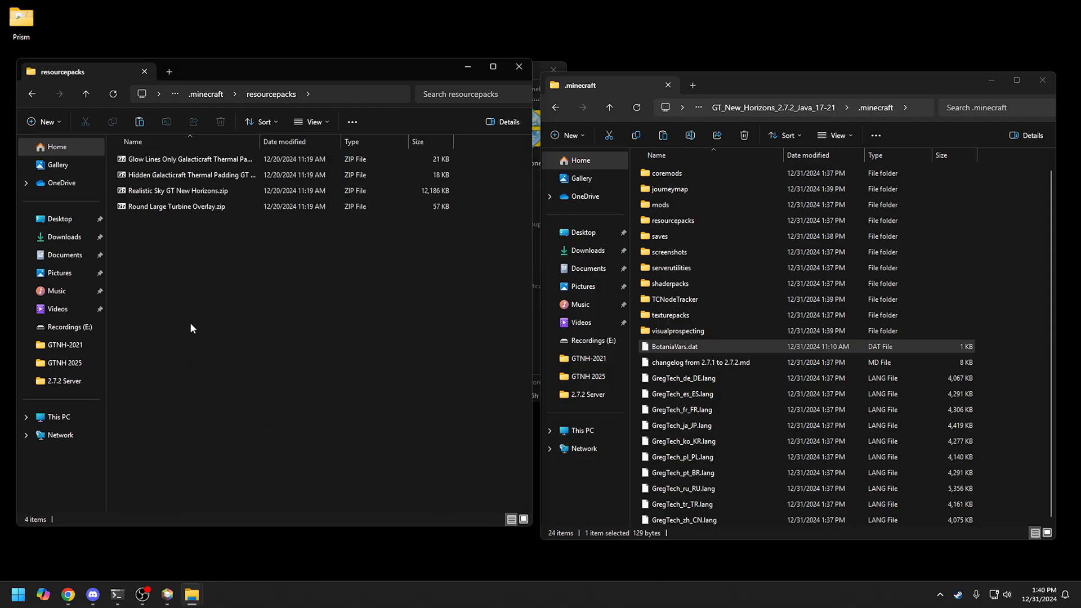
left_click(185, 190)
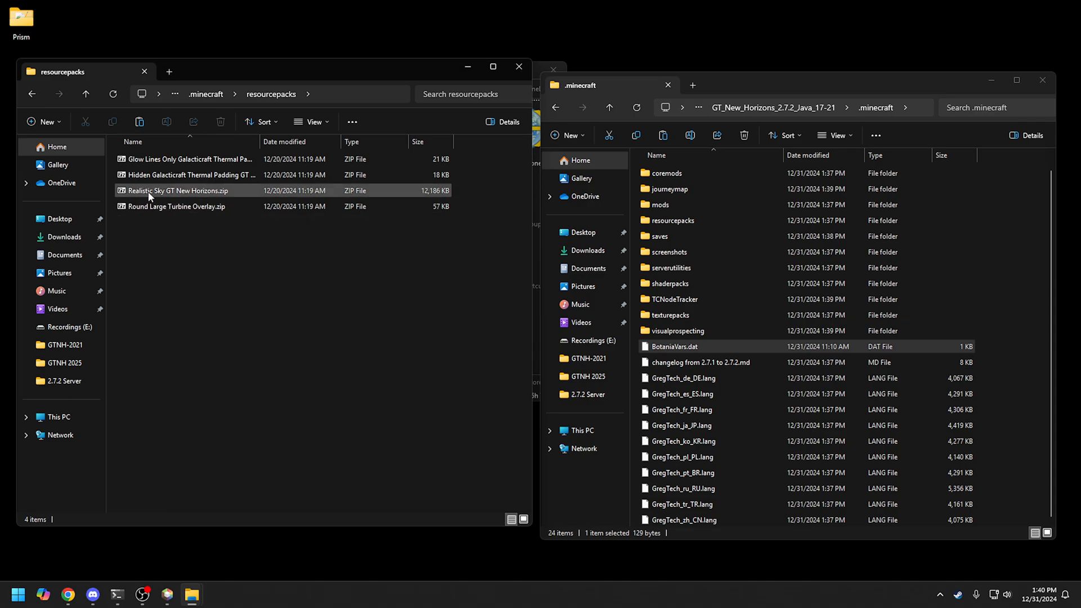
mouse_move(205, 189)
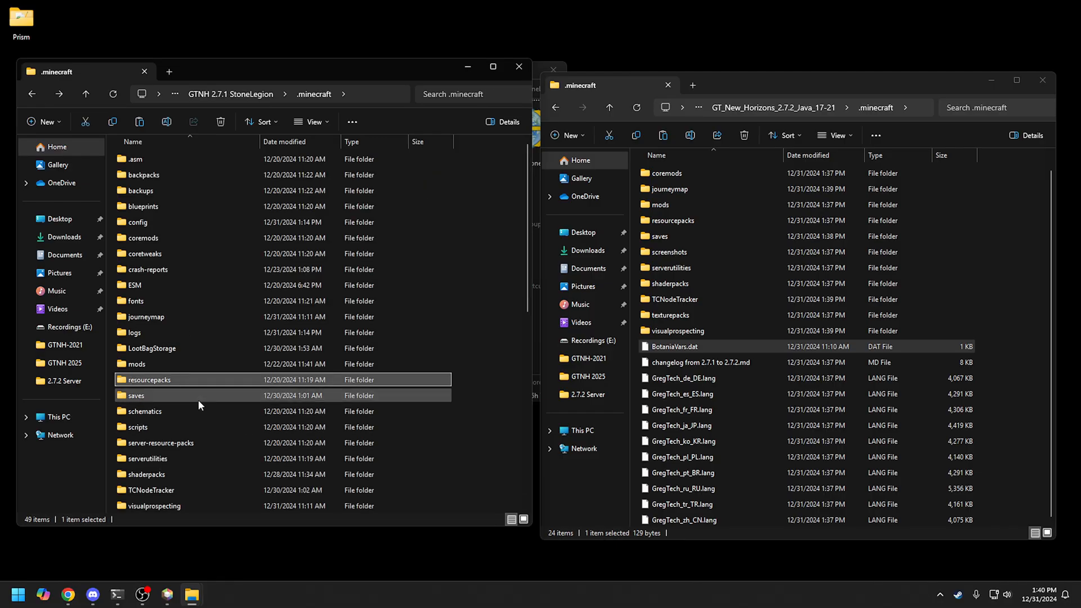
left_click(148, 380)
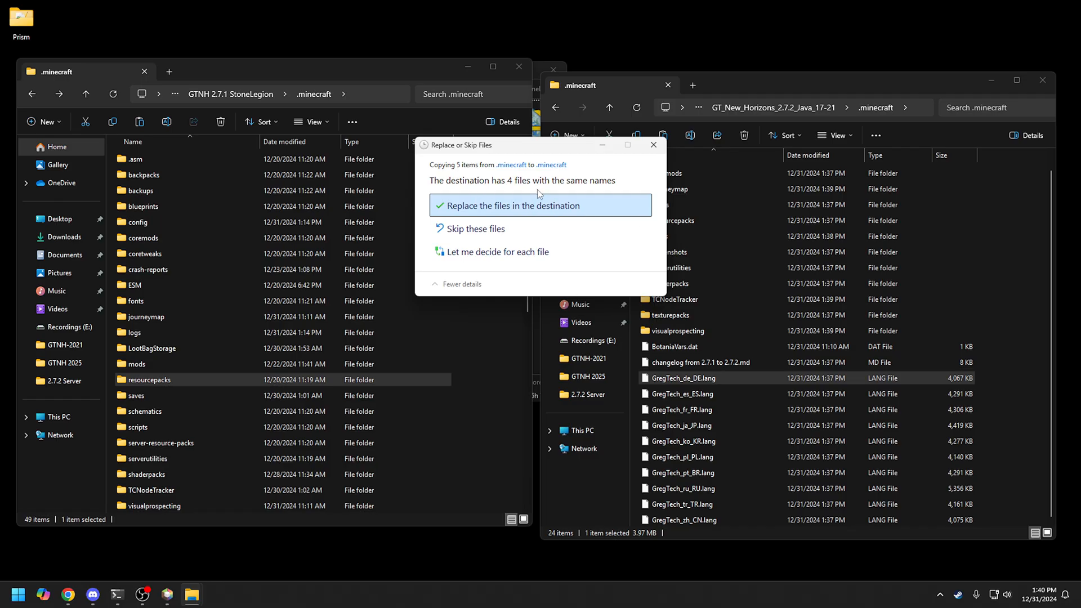
Resolve the resource pack replace-or-skip conflict, then copy options.txt and optionsnrf.txt into the new instance.
left_click(513, 205)
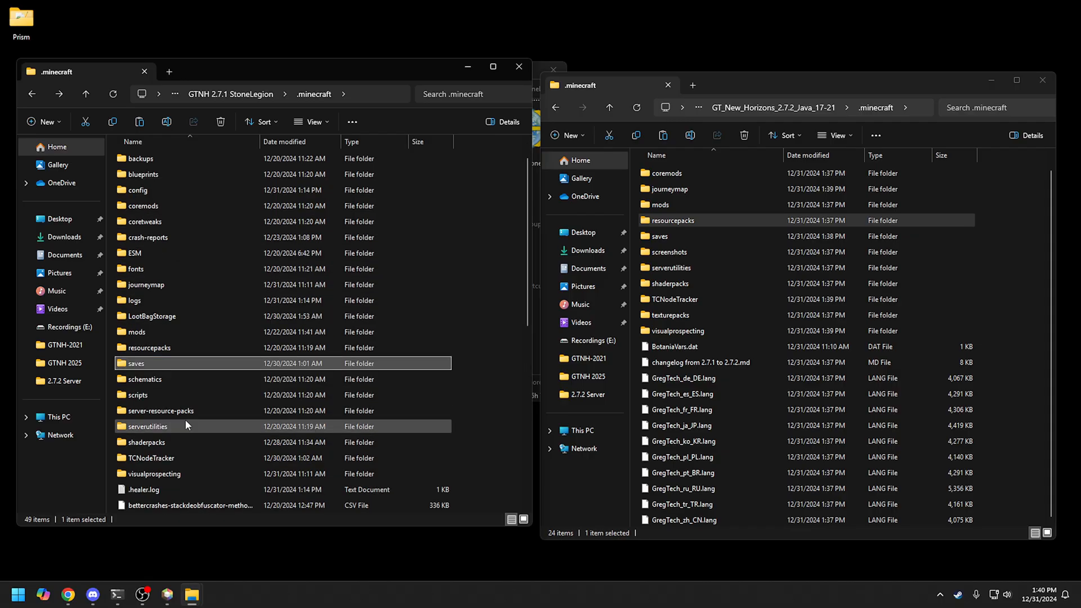
scroll("down", 3)
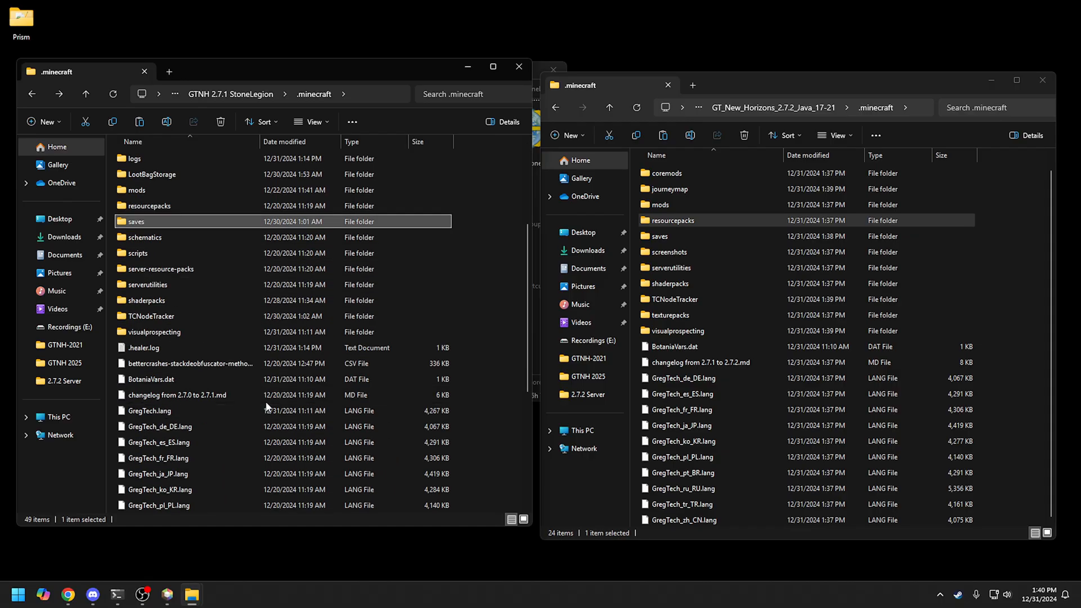
scroll("down", 3)
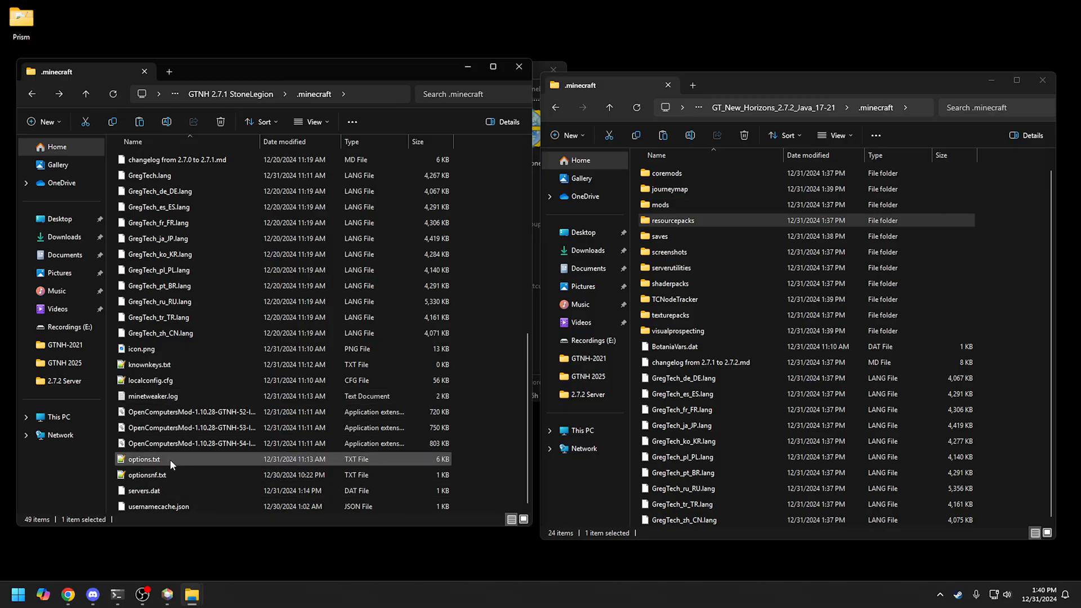
left_click(146, 475)
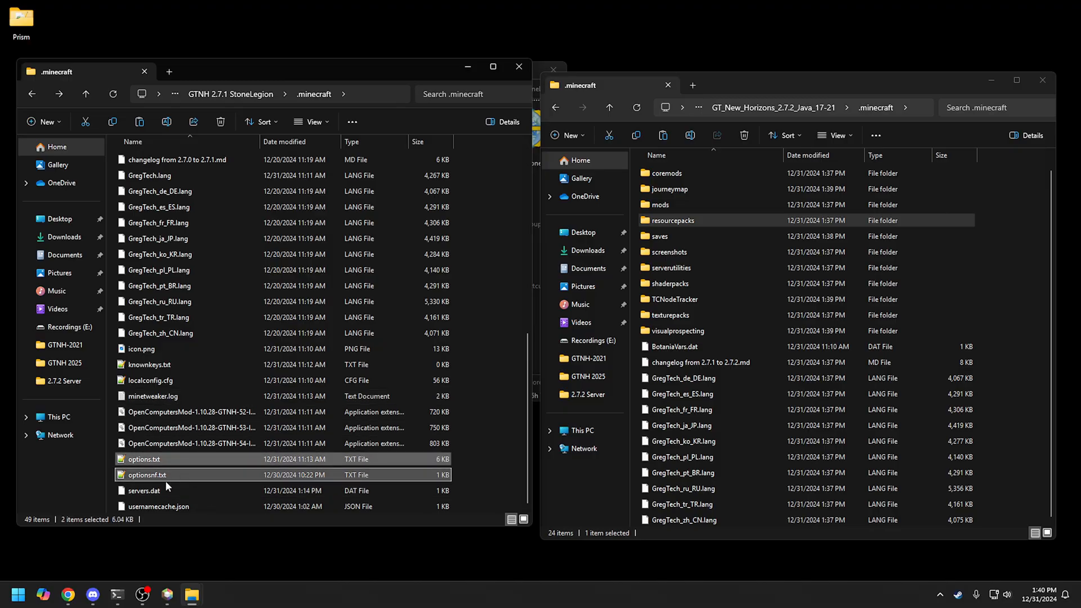
left_click(682, 425)
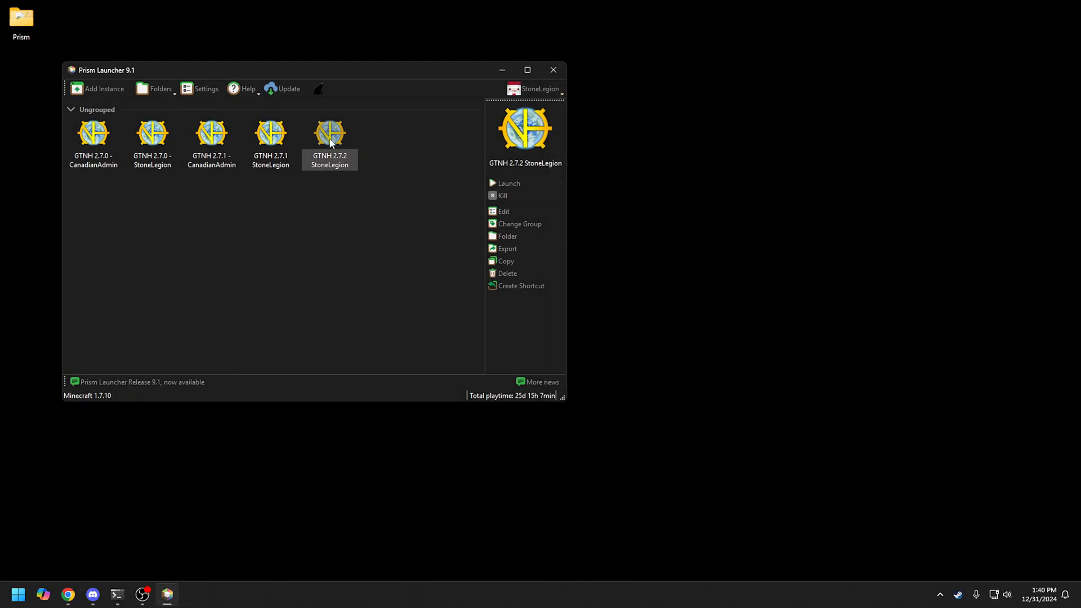
Launch the GTNH 2.7.2 StoneLegion instance so the game window begins loading.
left_click(508, 182)
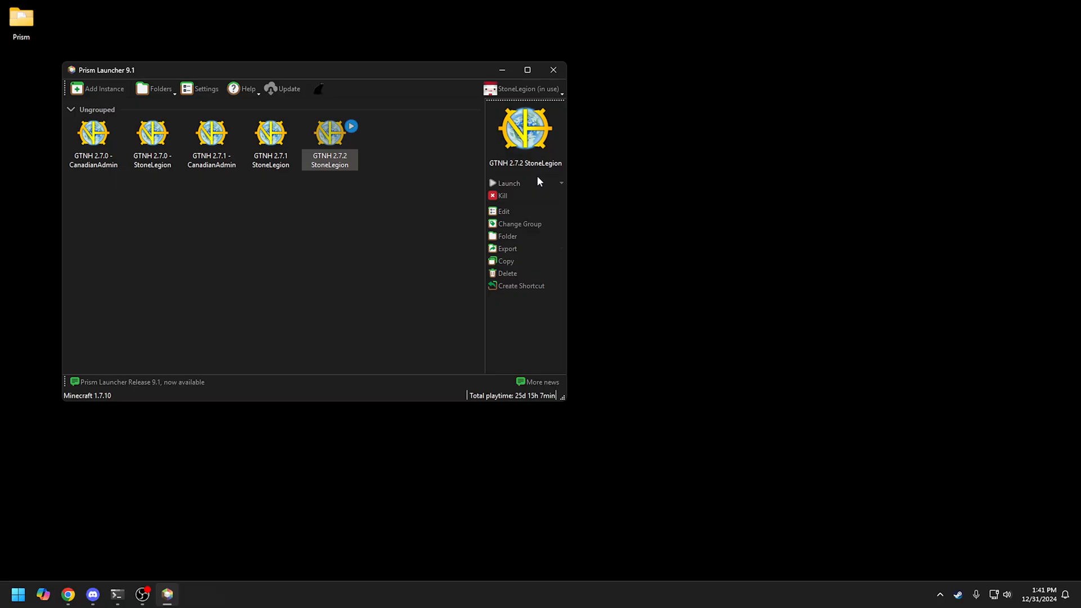
left_click(509, 184)
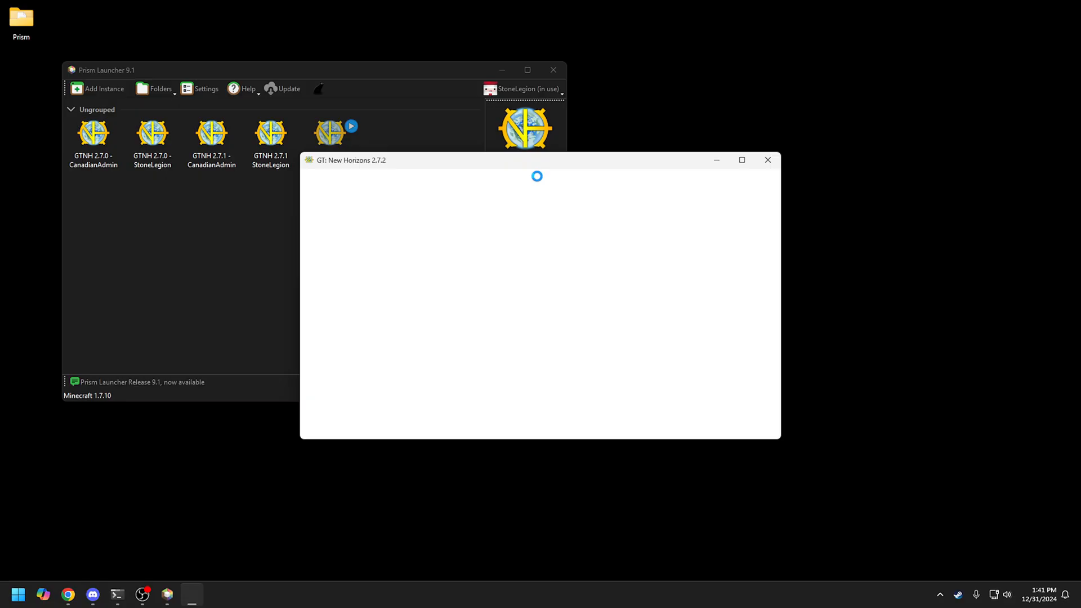